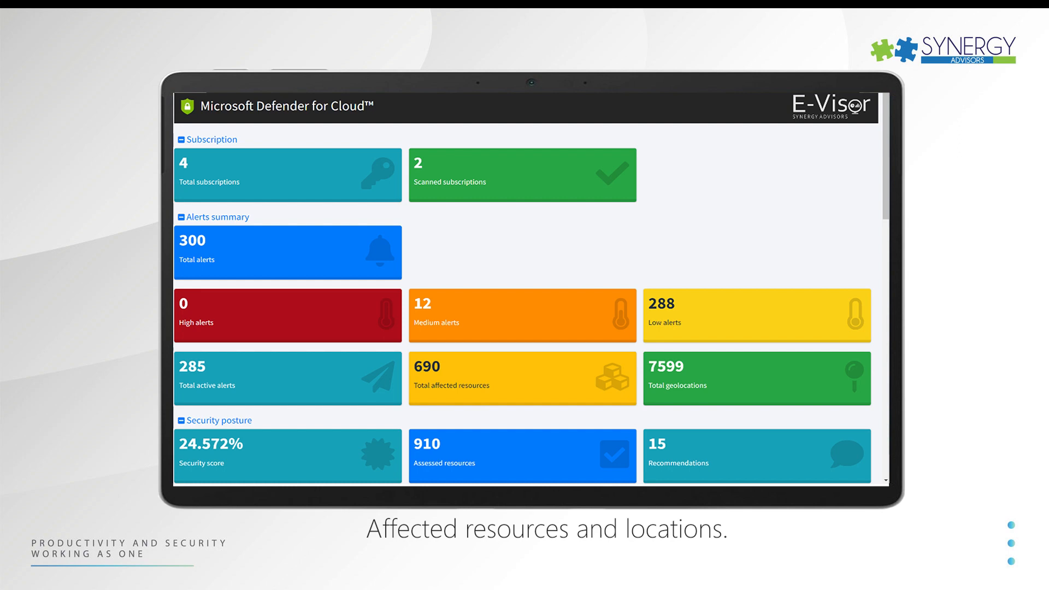
- Scroll the dashboard down to the Security posture (19.3% score), Alerts and Assessments tables
scroll("down", 3)
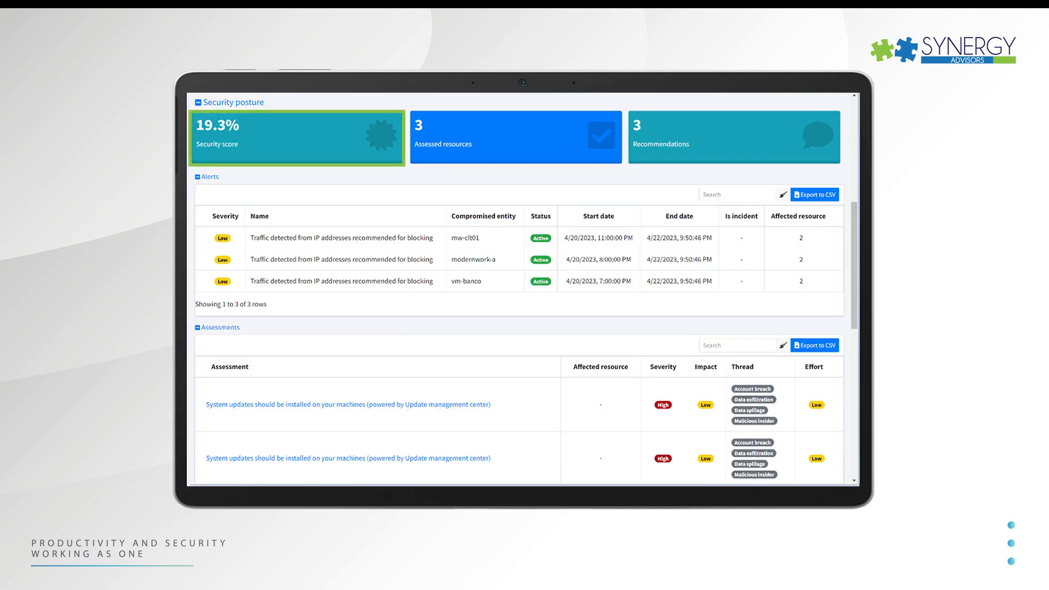
left_click(515, 136)
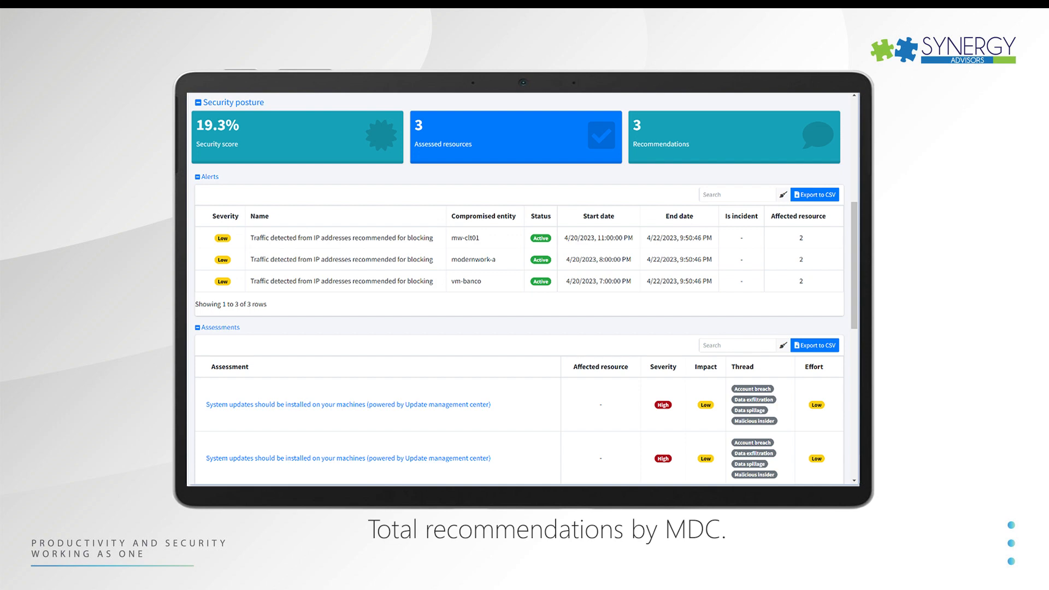
- Scroll further to the Recommendations table (three items) and the daily Period compliances table
scroll("down", 3)
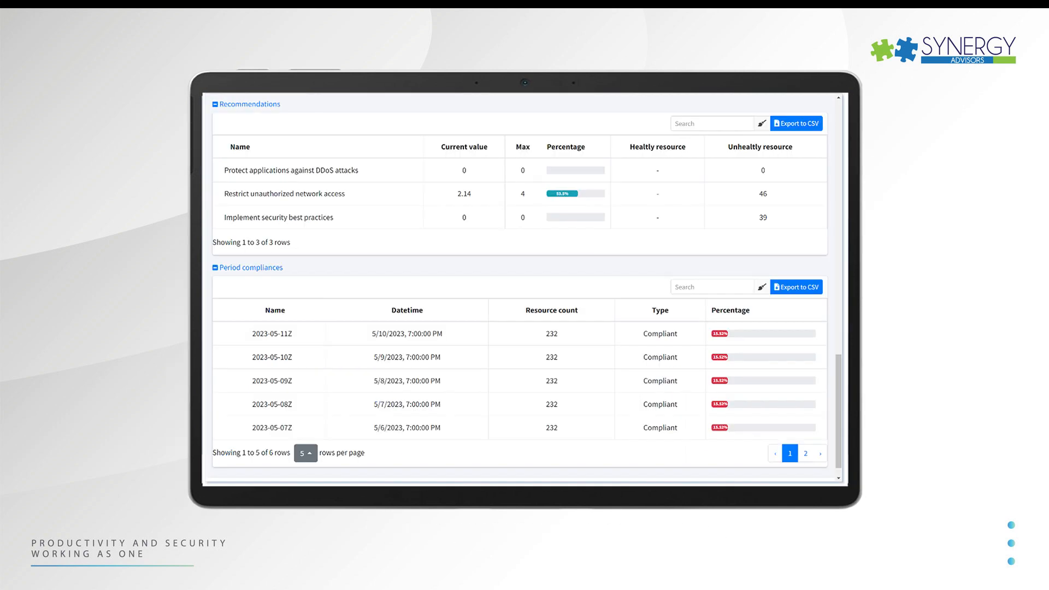